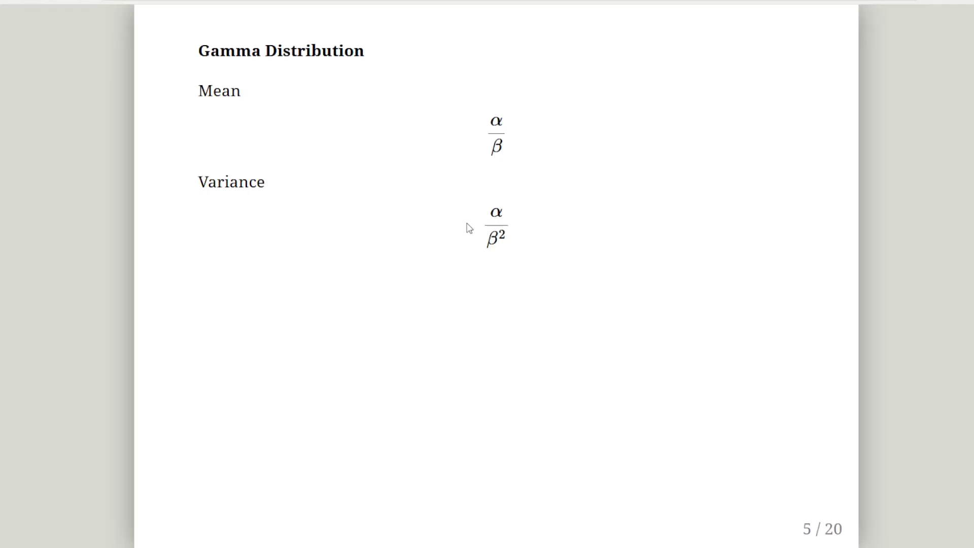
- Advance through the dgamma slide, highlighting the dgamma call, to slide 7 showing 0.0137677 both ways
key(Right)
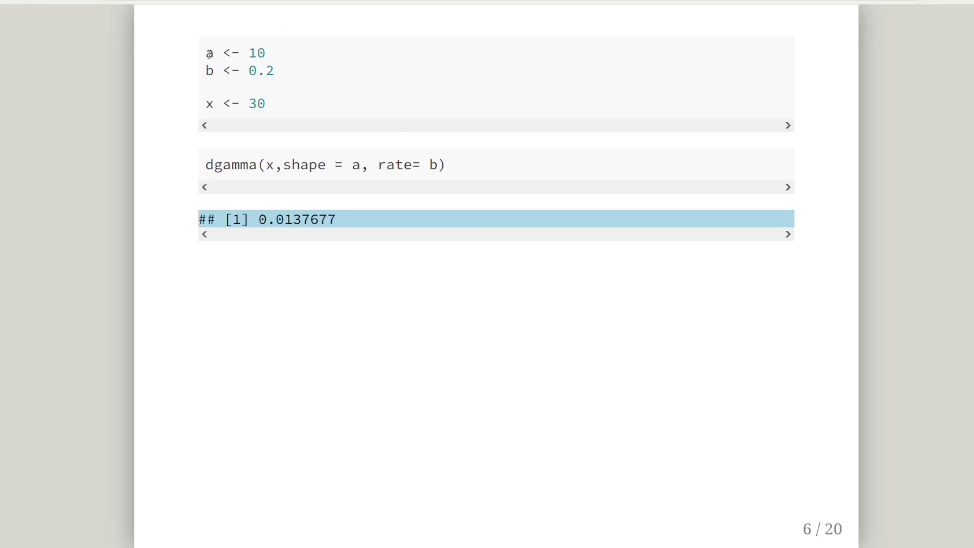
drag(205, 53, 283, 71)
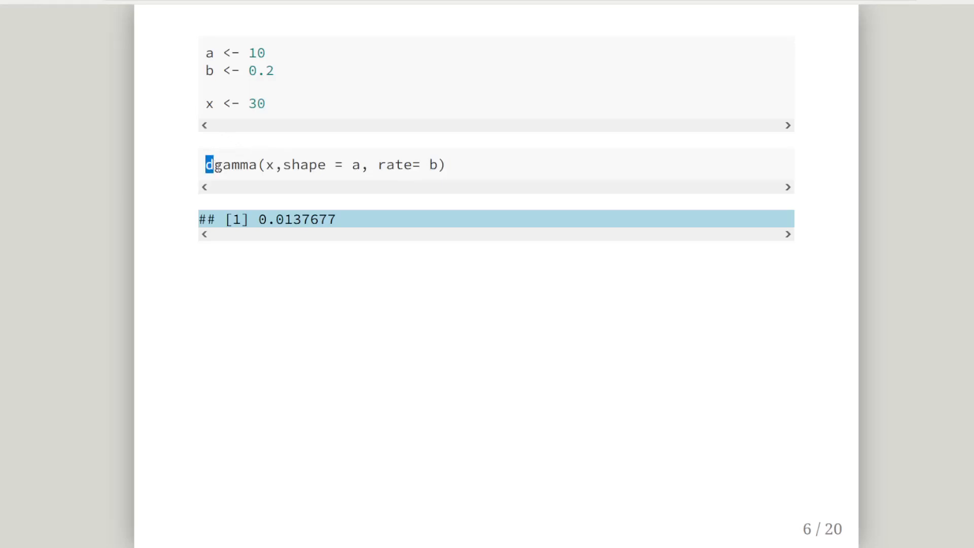
mouse_move(232, 172)
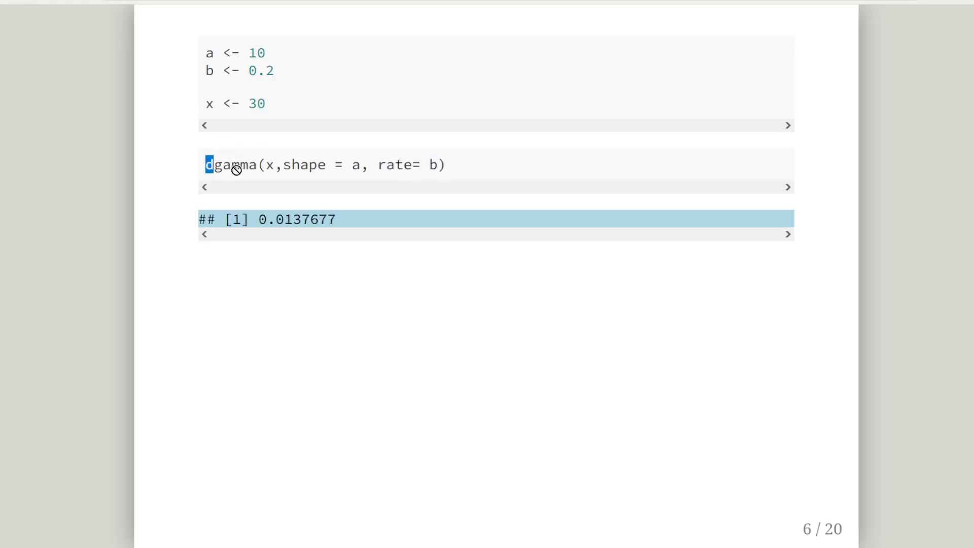
double_click(238, 166)
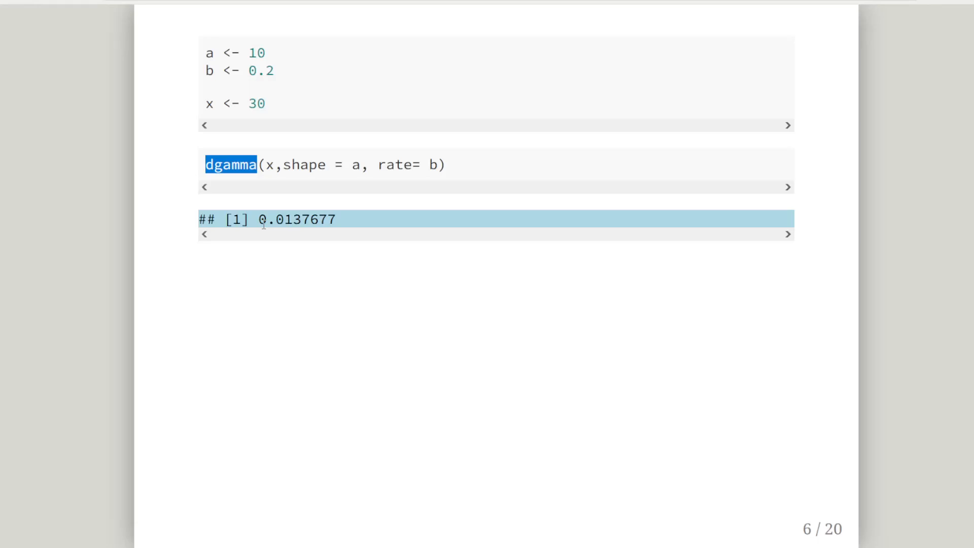
key(Right)
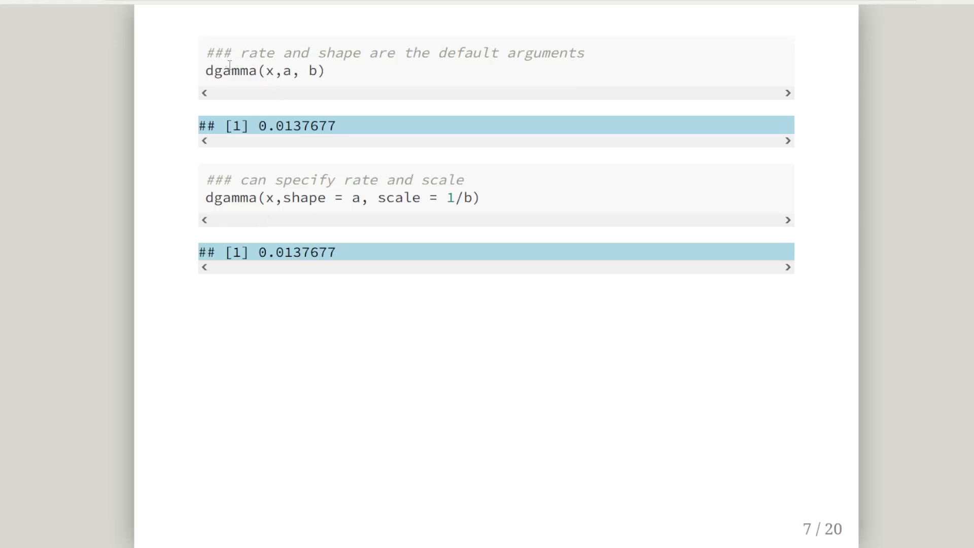
drag(205, 53, 326, 71)
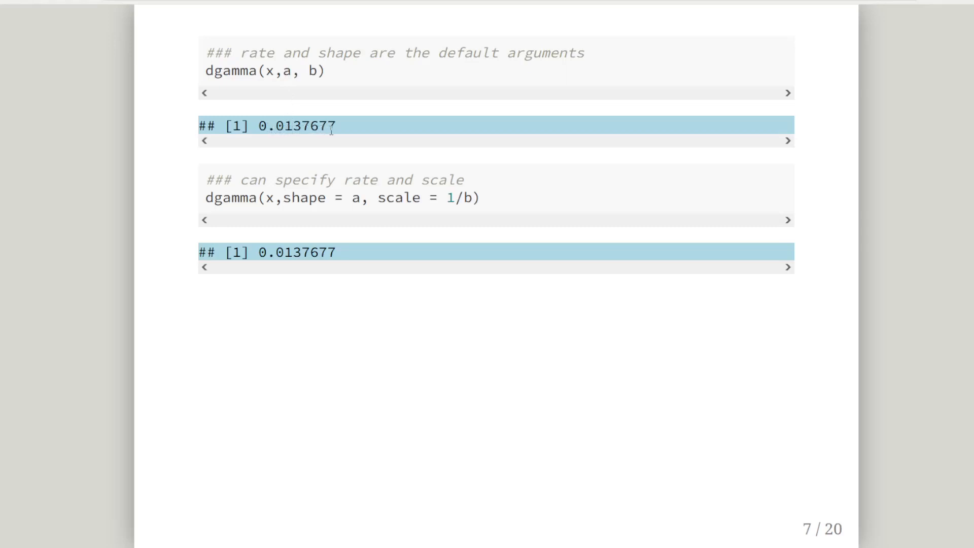
mouse_move(322, 205)
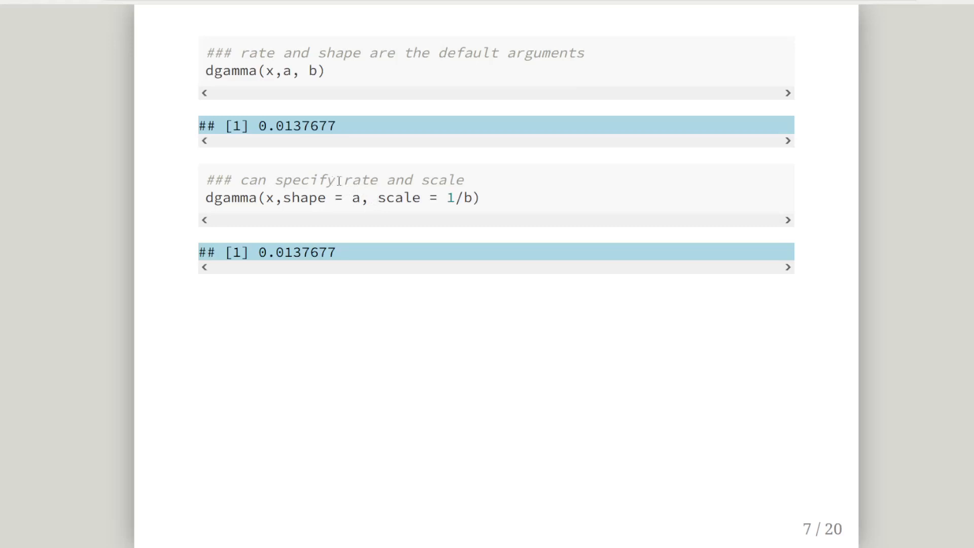
double_click(363, 180)
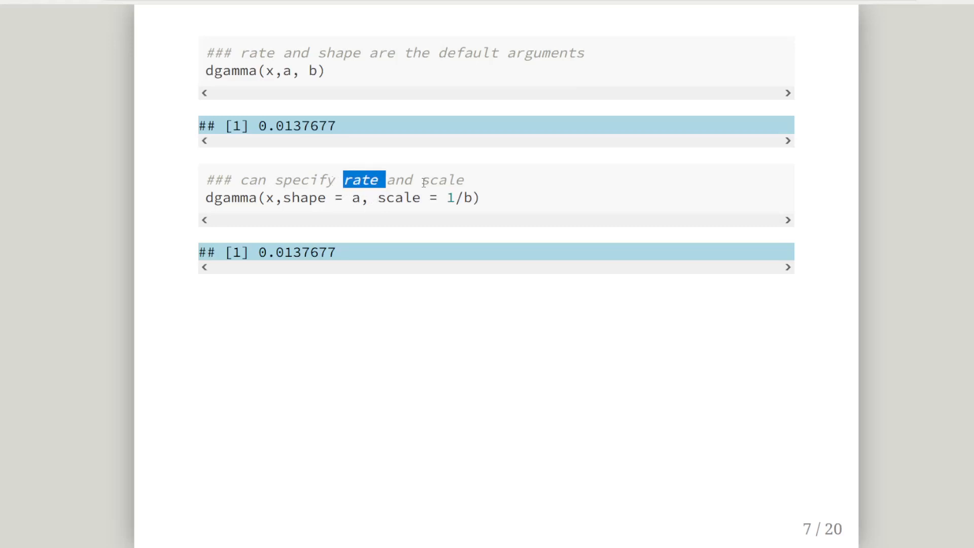
double_click(306, 198)
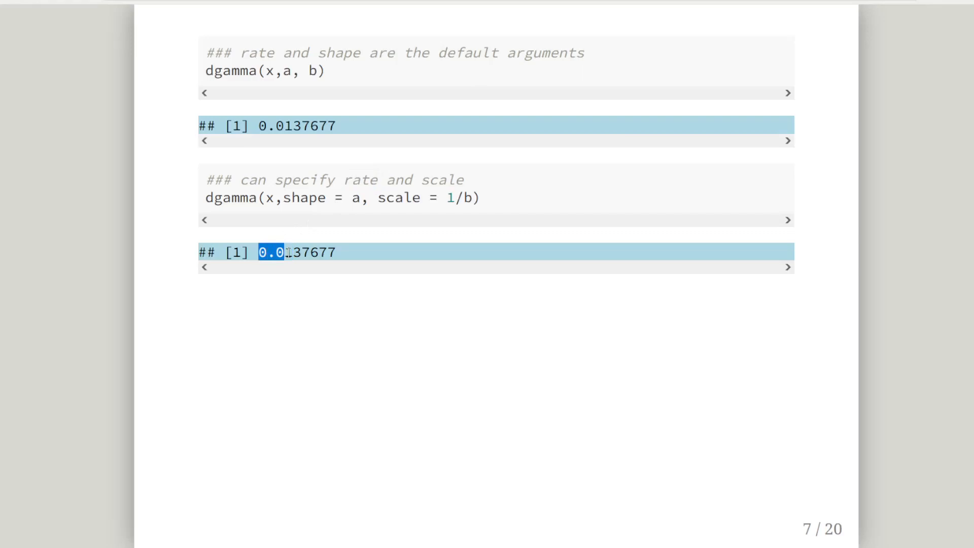
drag(260, 253, 336, 253)
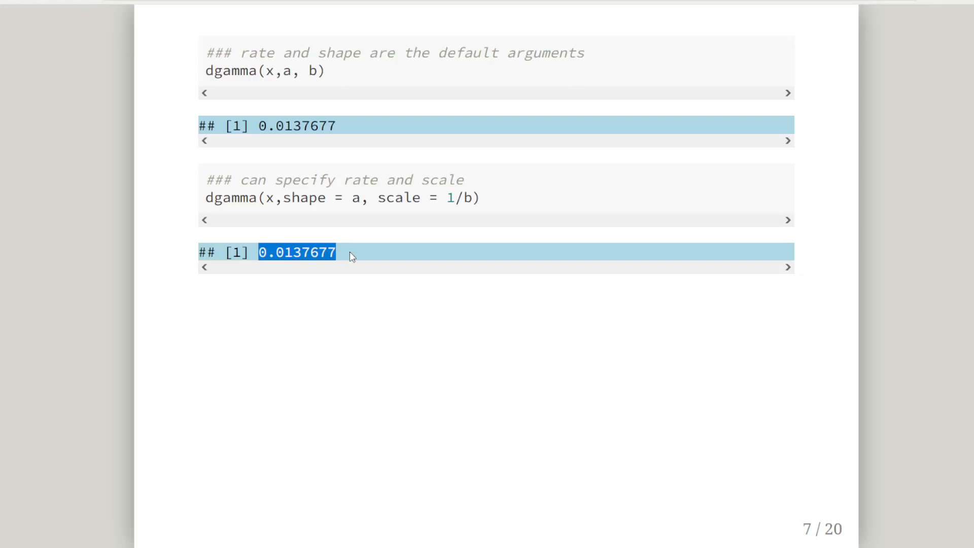
key(Right)
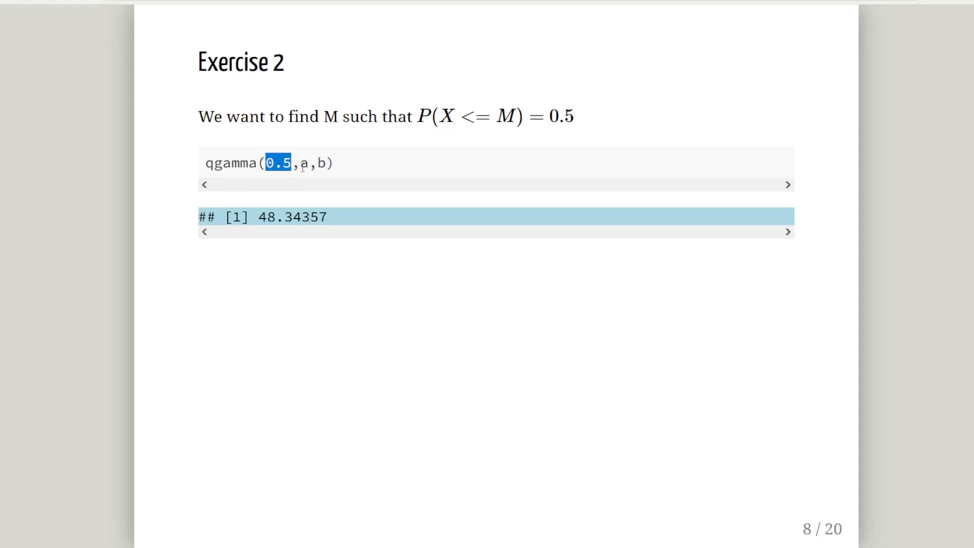
- Highlight the qgamma median 48.34357, then move on to the ExpX/VarX slide
double_click(290, 216)
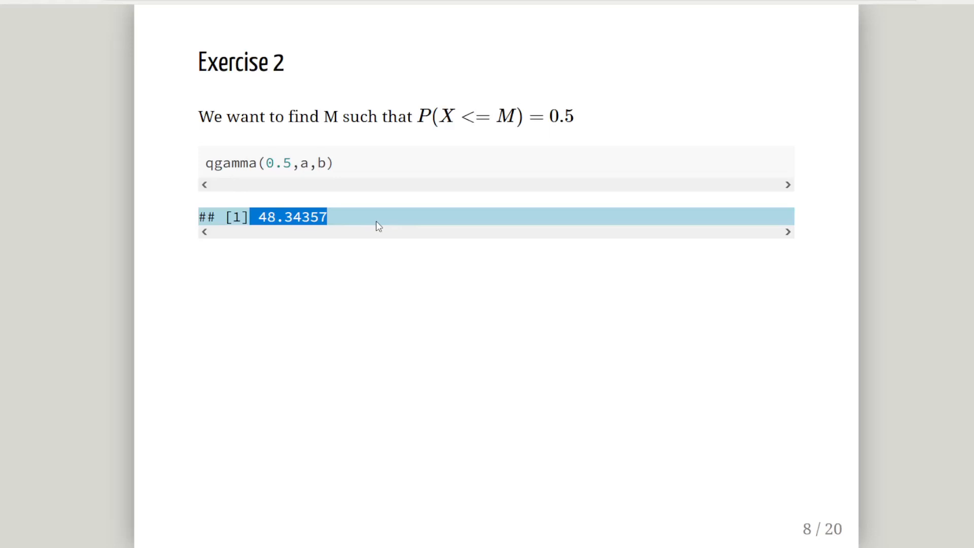
key(Right)
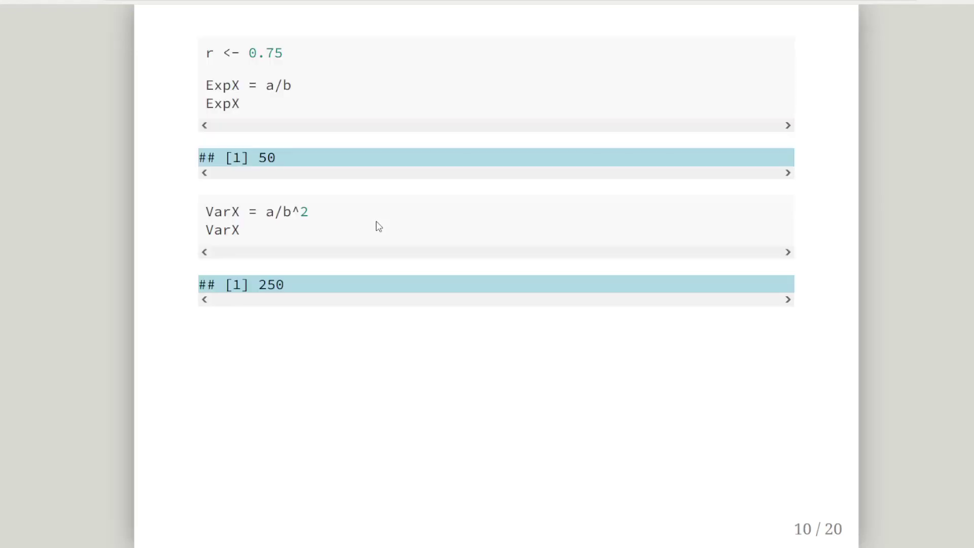
mouse_move(225, 59)
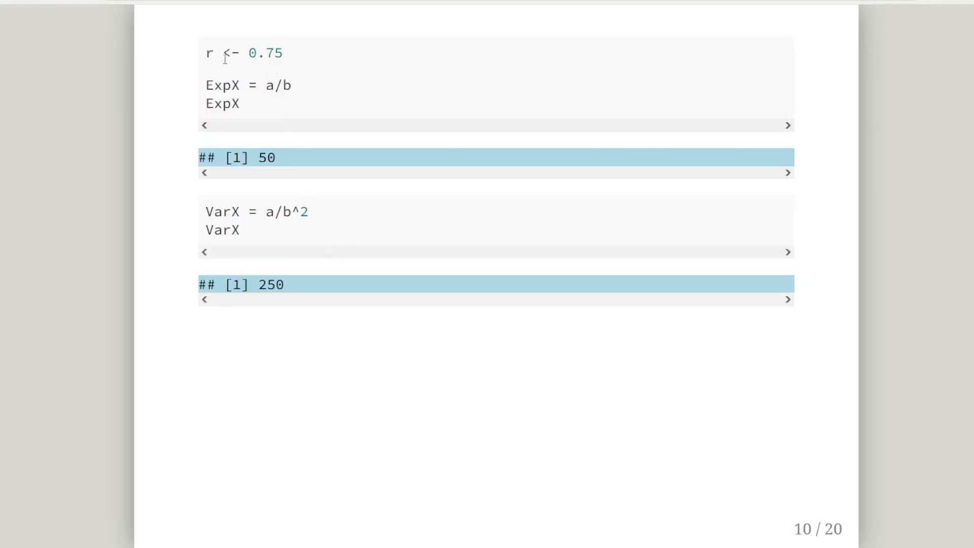
mouse_move(279, 63)
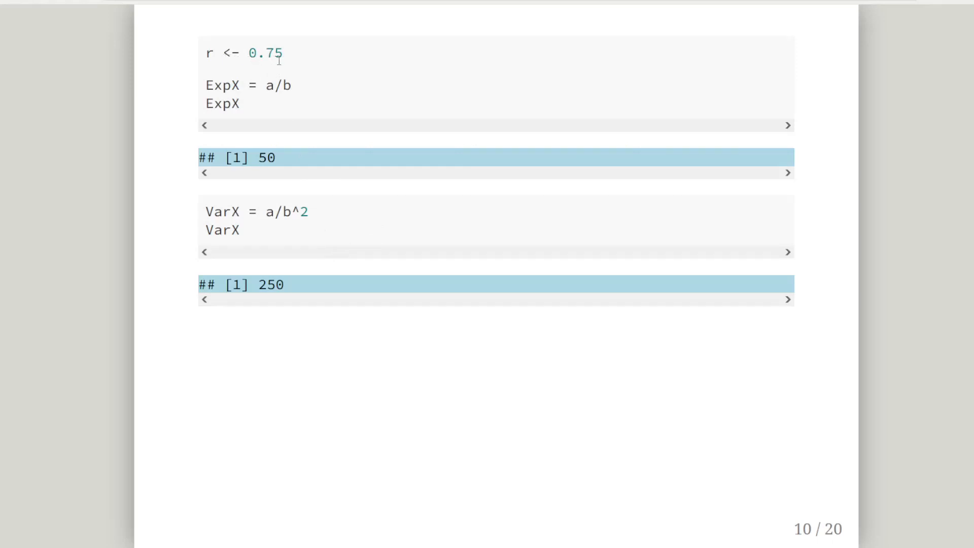
mouse_move(243, 103)
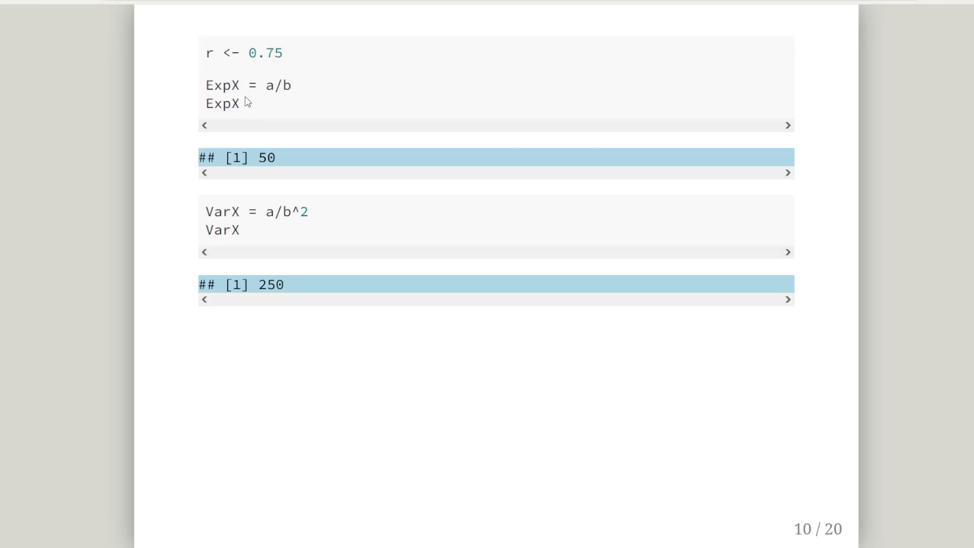
mouse_move(296, 99)
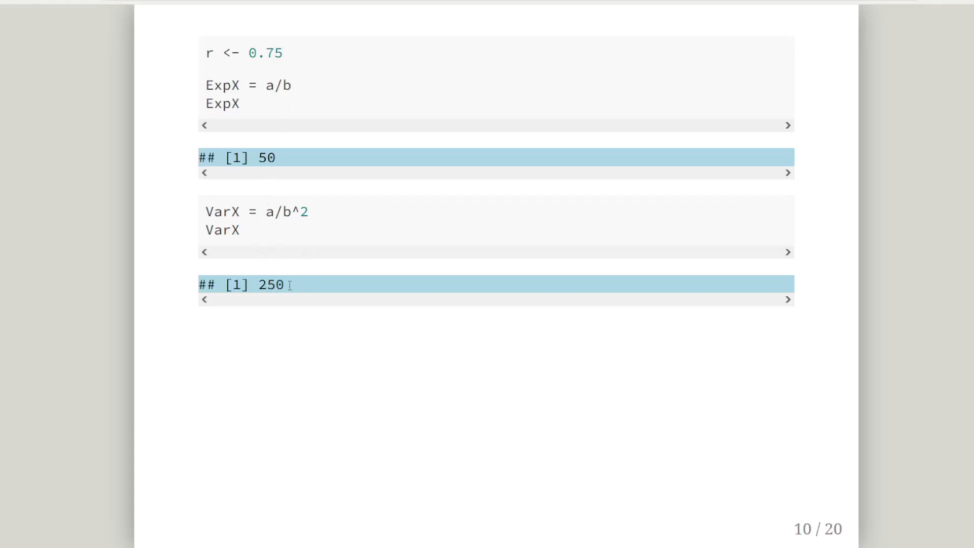
mouse_move(296, 291)
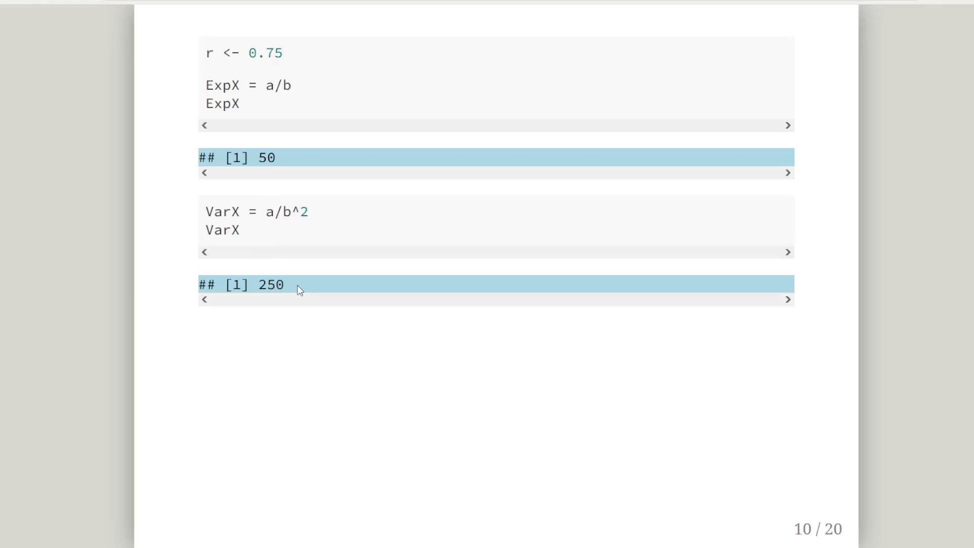
- Advance to slide 11 showing ExpY <- (1-r)*ExpX evaluating to 12.5
key(Right)
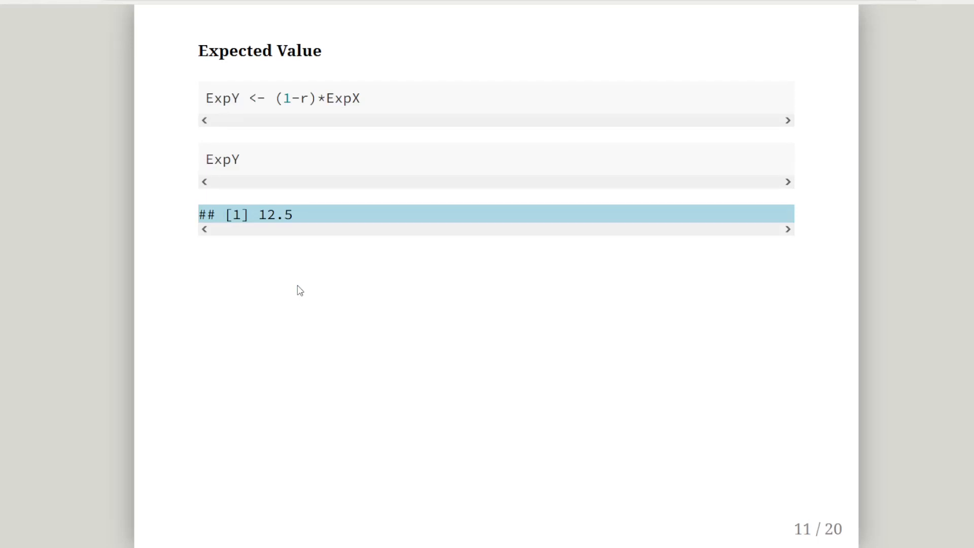
key(Right)
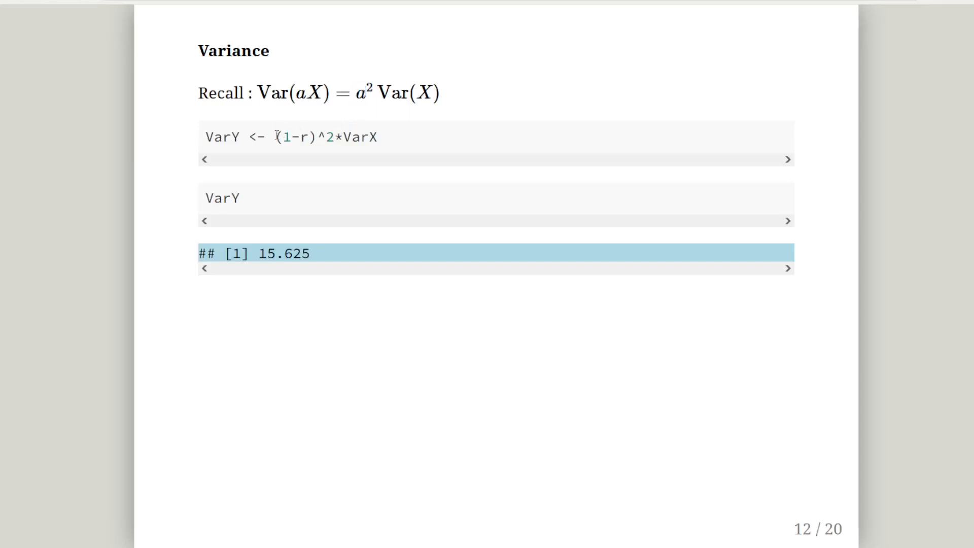
drag(278, 137, 334, 137)
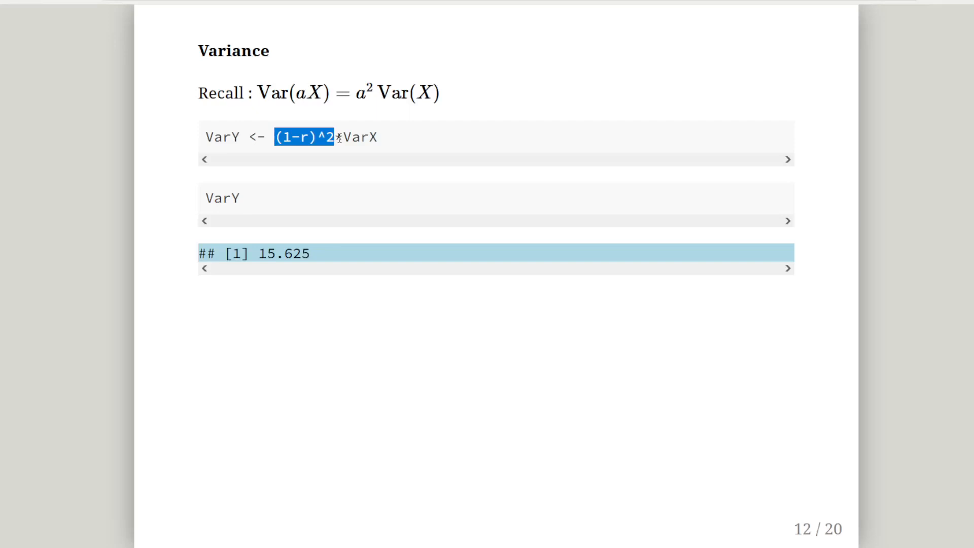
mouse_move(339, 125)
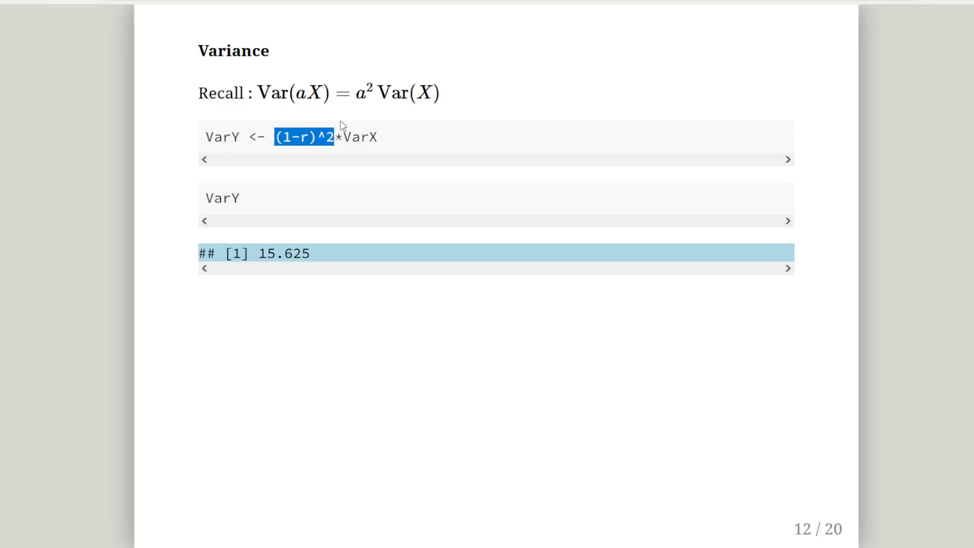
mouse_move(366, 102)
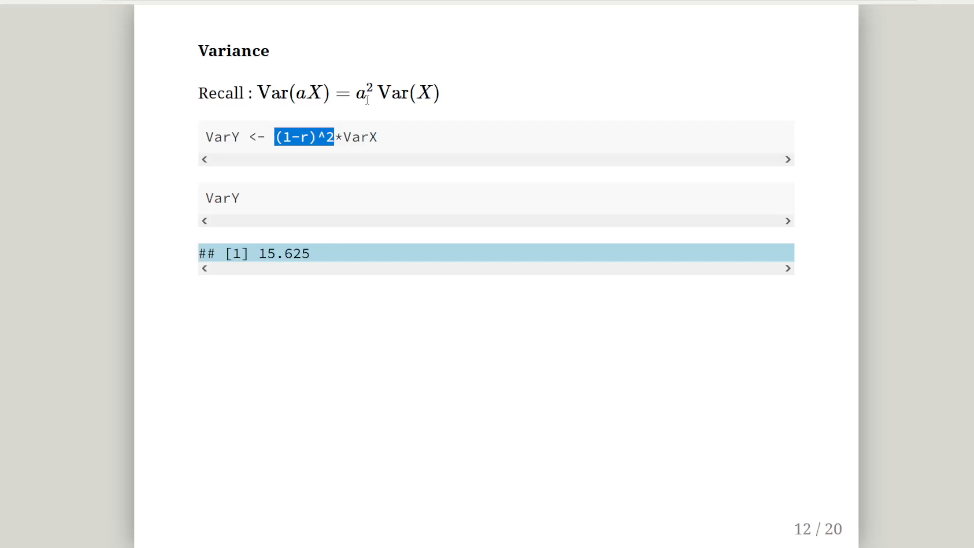
mouse_move(254, 138)
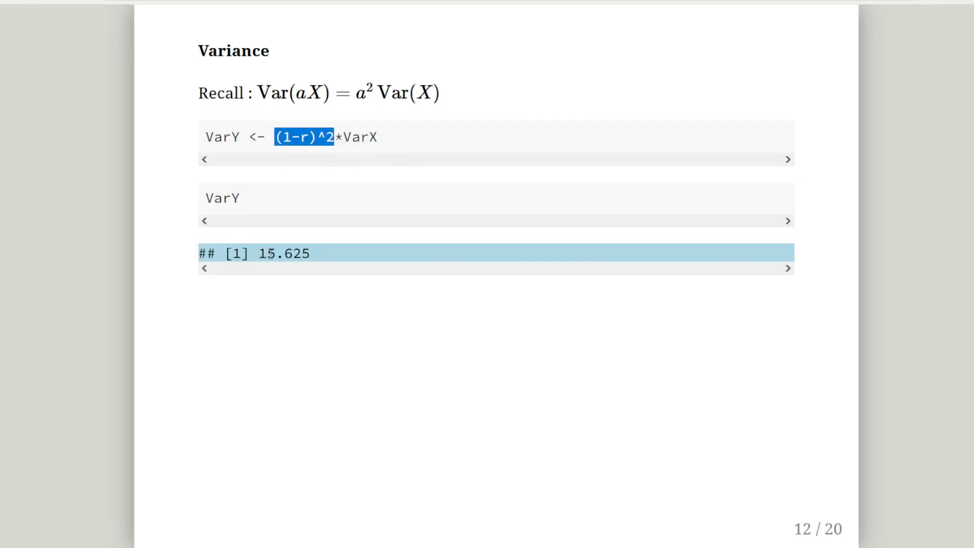
mouse_move(310, 270)
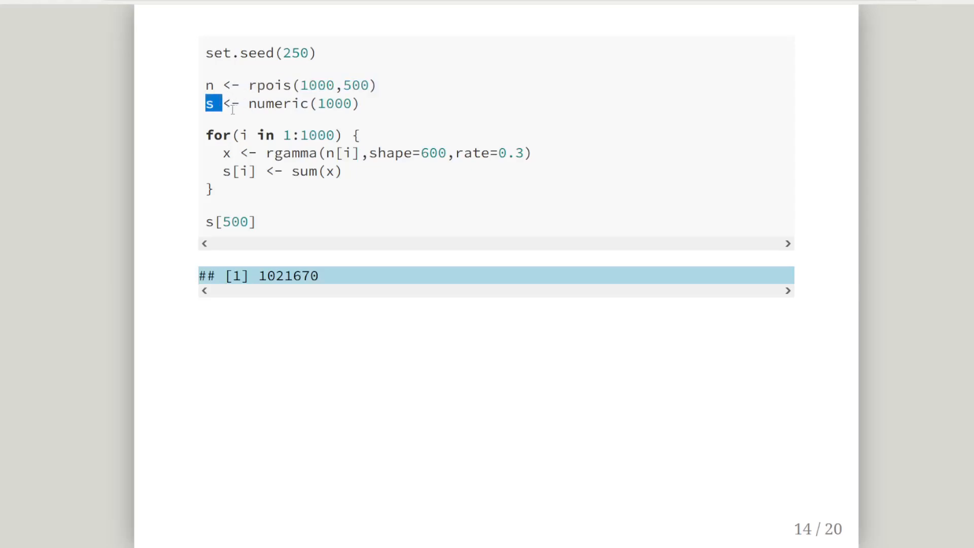
- Highlight the s vector creation and the start of the for loop in the simulation code
drag(209, 103, 367, 103)
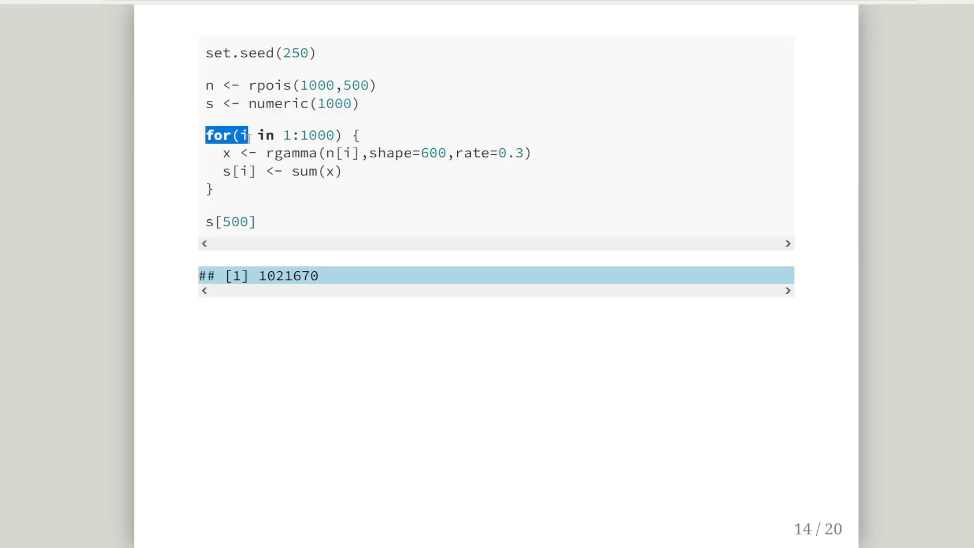
drag(246, 135, 360, 135)
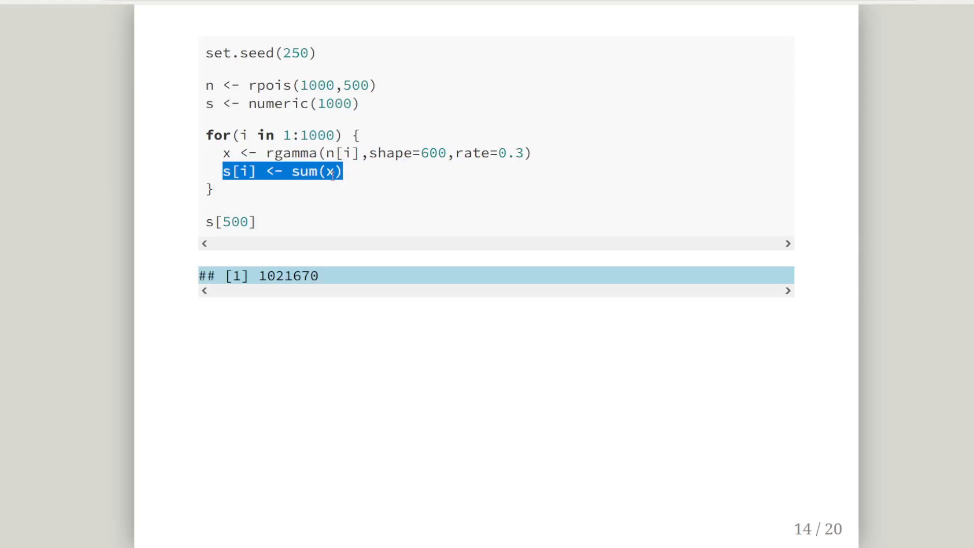
mouse_move(209, 226)
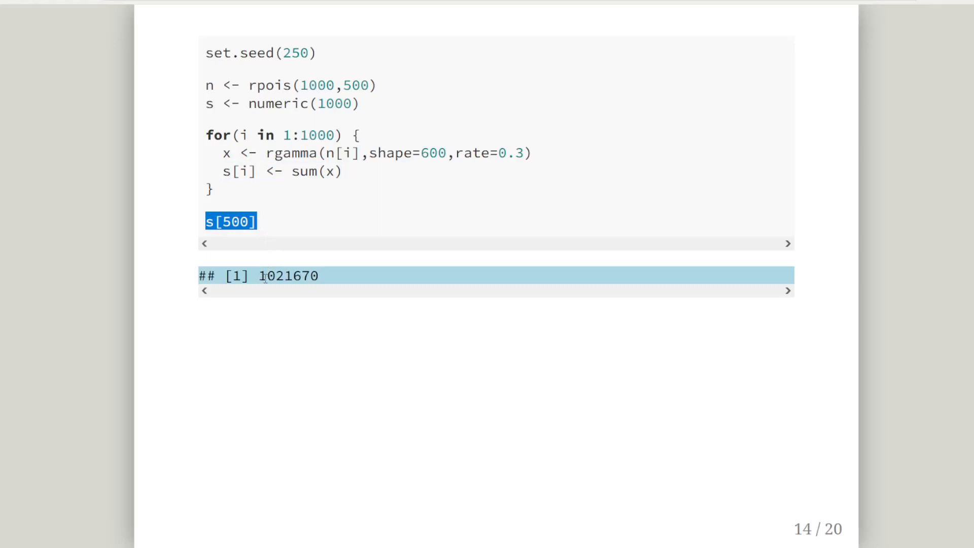
mouse_move(304, 280)
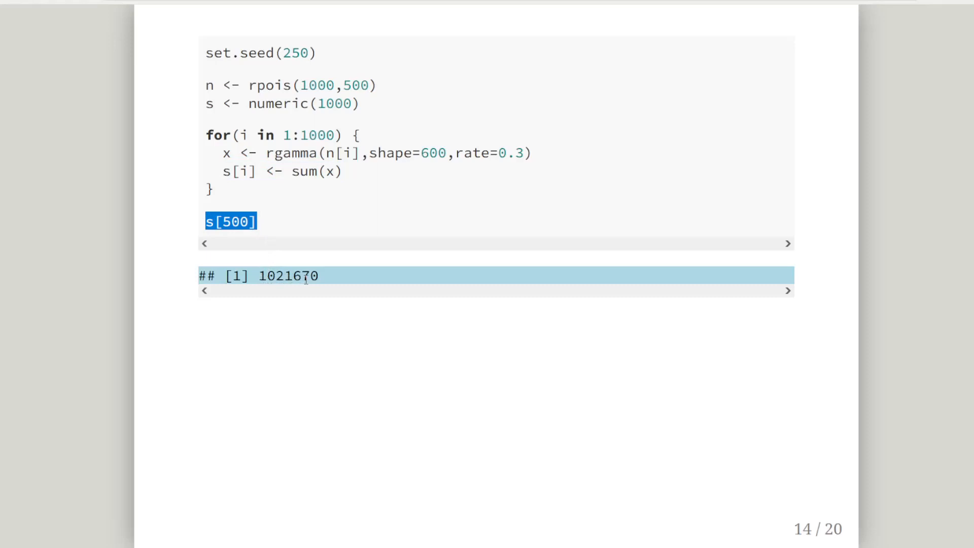
key(Right)
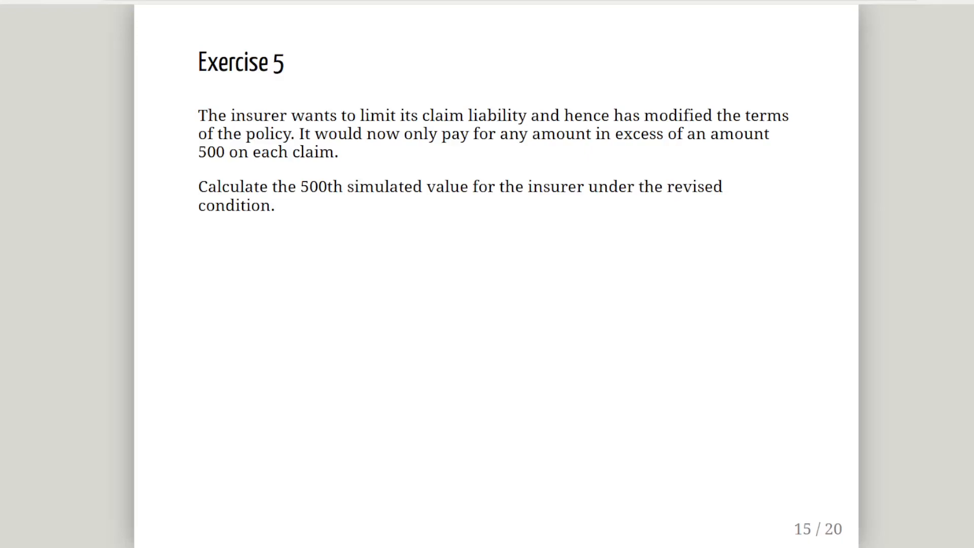
- Advance to the Exercise 5 solution slide using pmax(0, x-M)
key(Right)
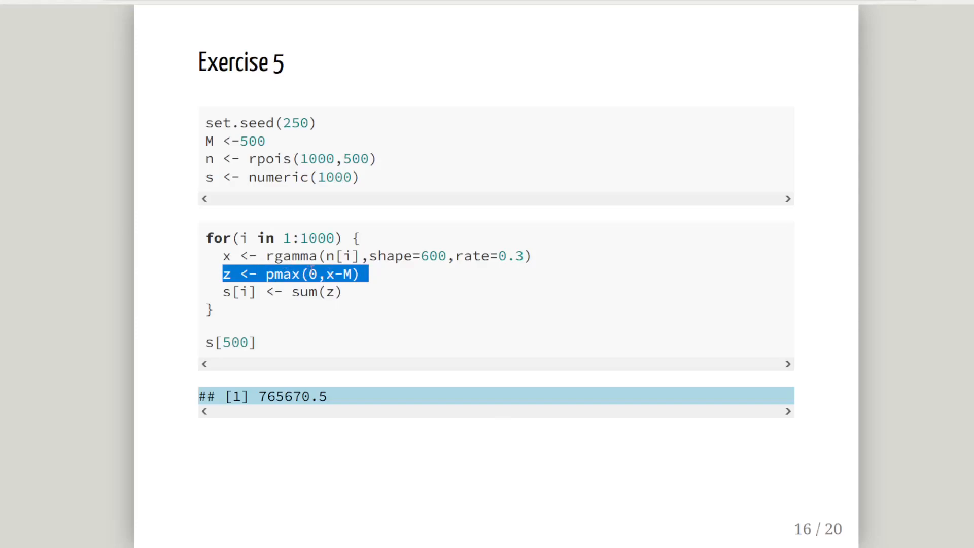
mouse_move(371, 280)
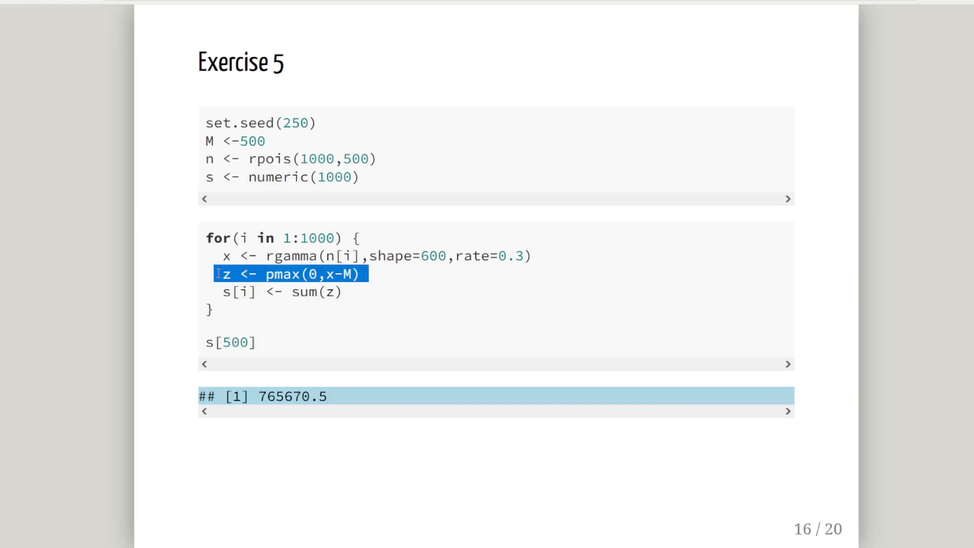
mouse_move(213, 342)
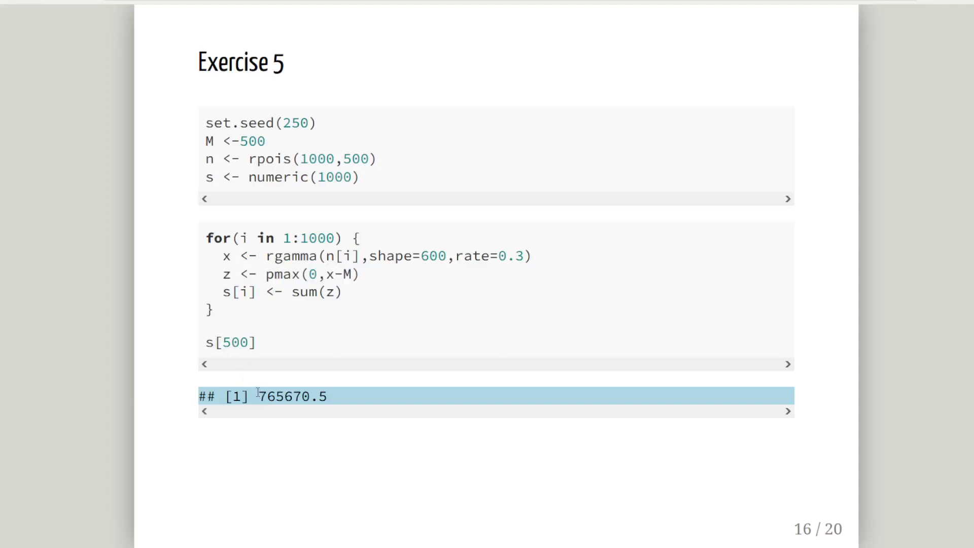
- Highlight the simulated result 765670.5, then move on to Exercise 6
double_click(270, 396)
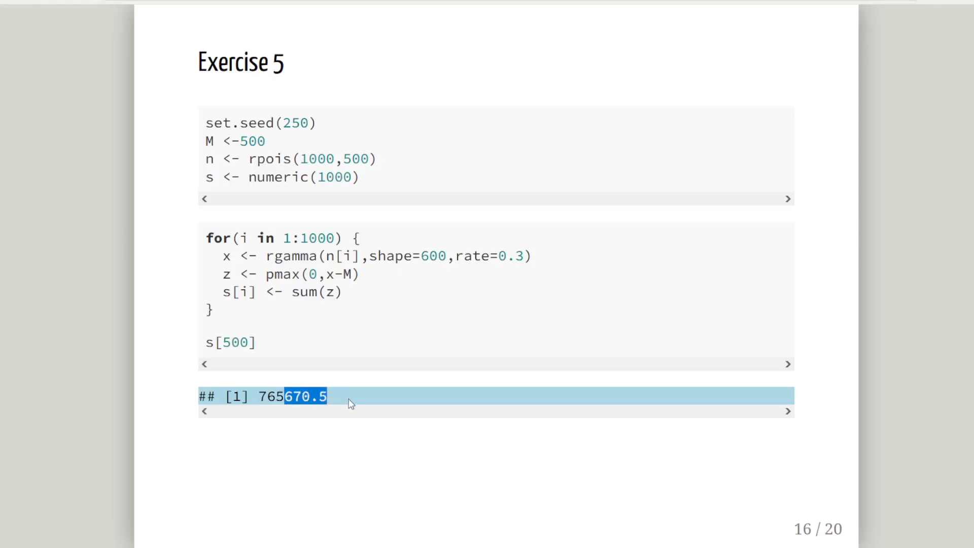
key(Right)
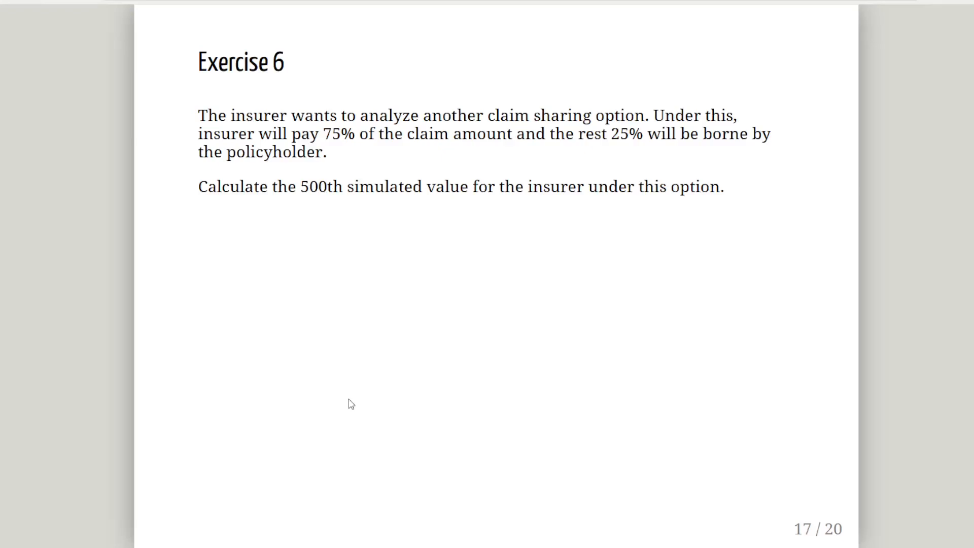
- Advance to the Exercise 6 solution slide with z <- (1-M)*x
key(Right)
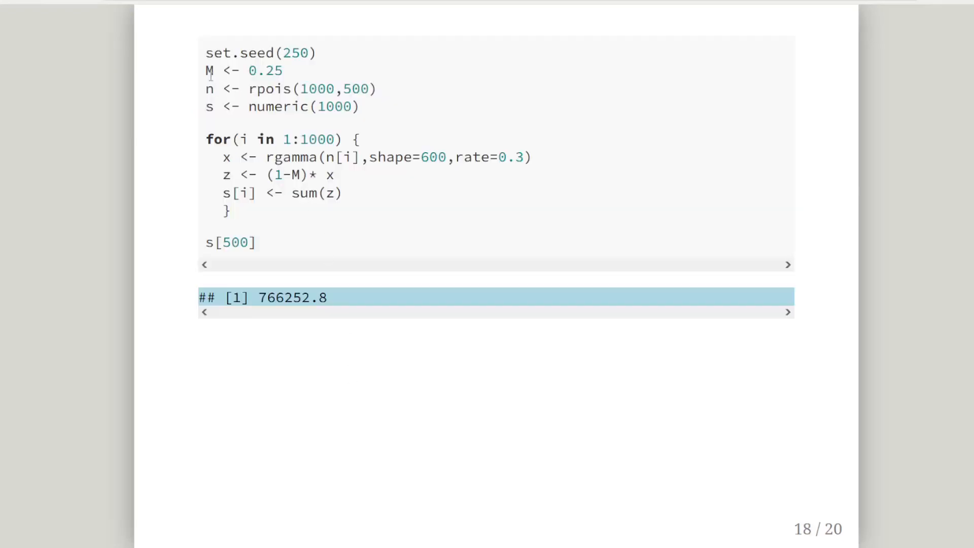
- Highlight parts of the Exercise 6 solution code where claims are scaled by (1-M)
drag(206, 70, 295, 88)
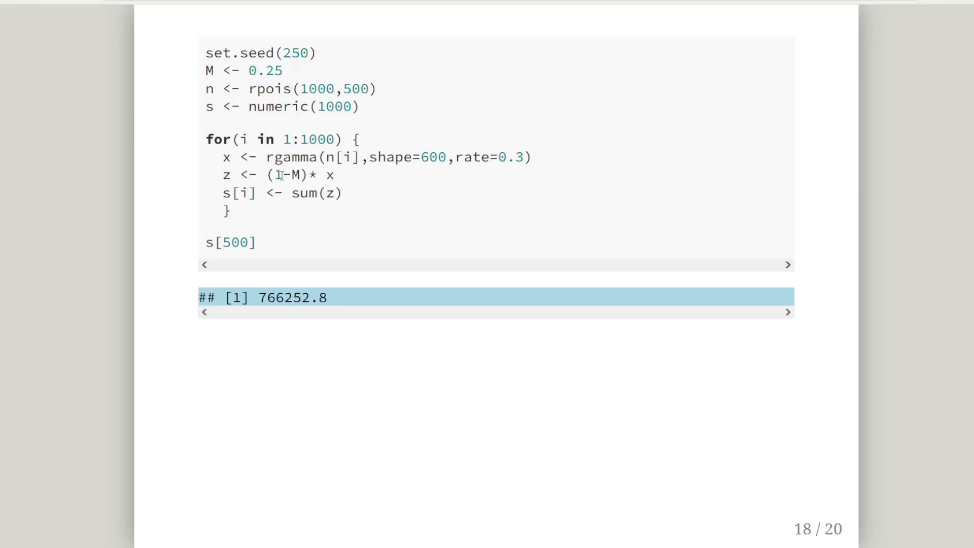
drag(269, 175, 306, 175)
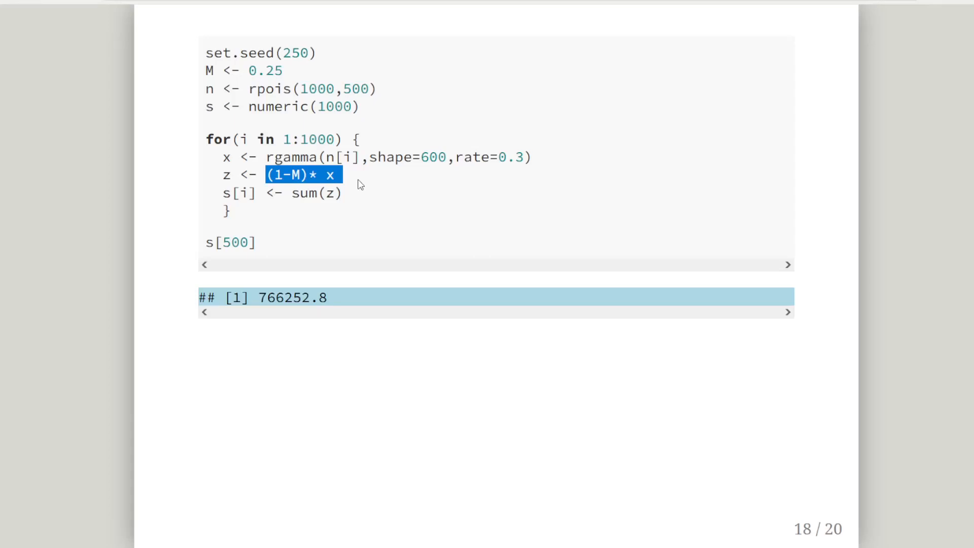
mouse_move(353, 197)
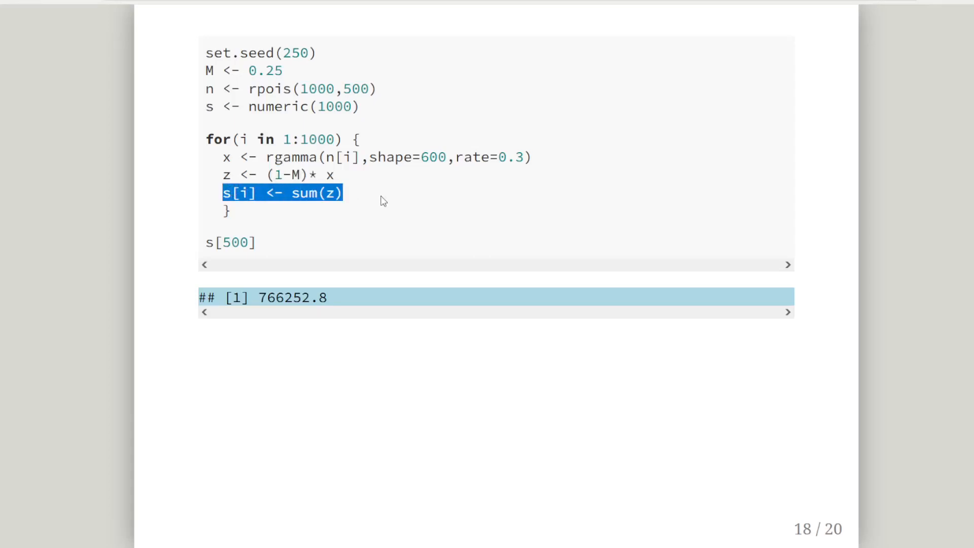
mouse_move(251, 231)
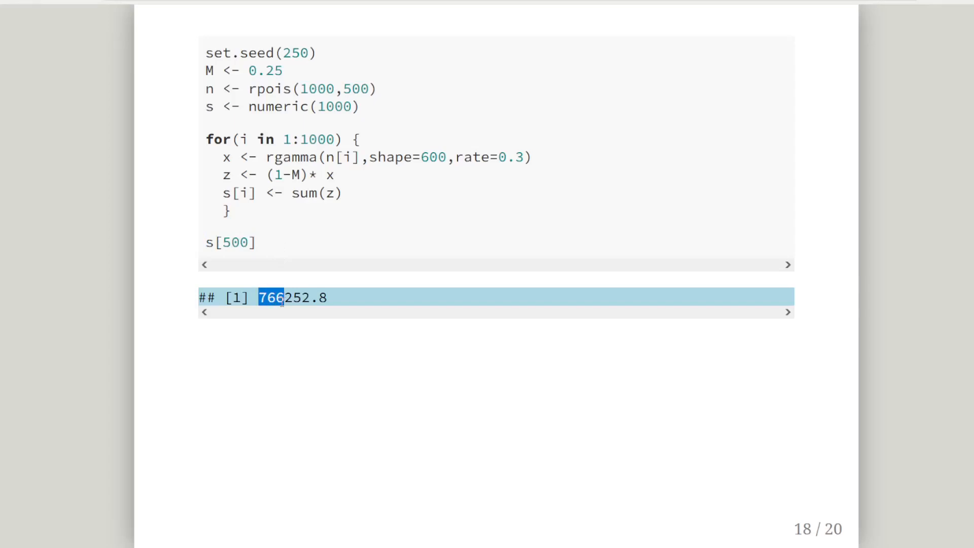
mouse_move(372, 322)
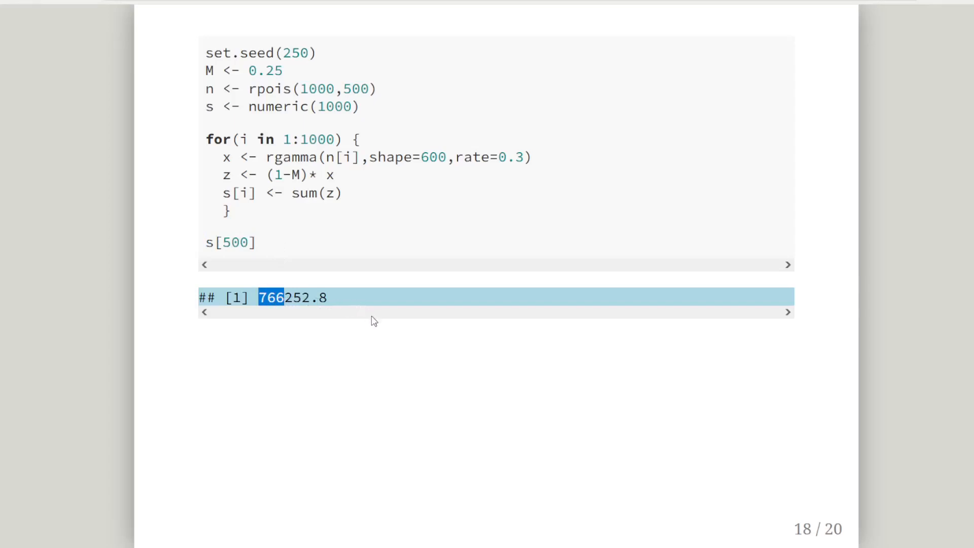